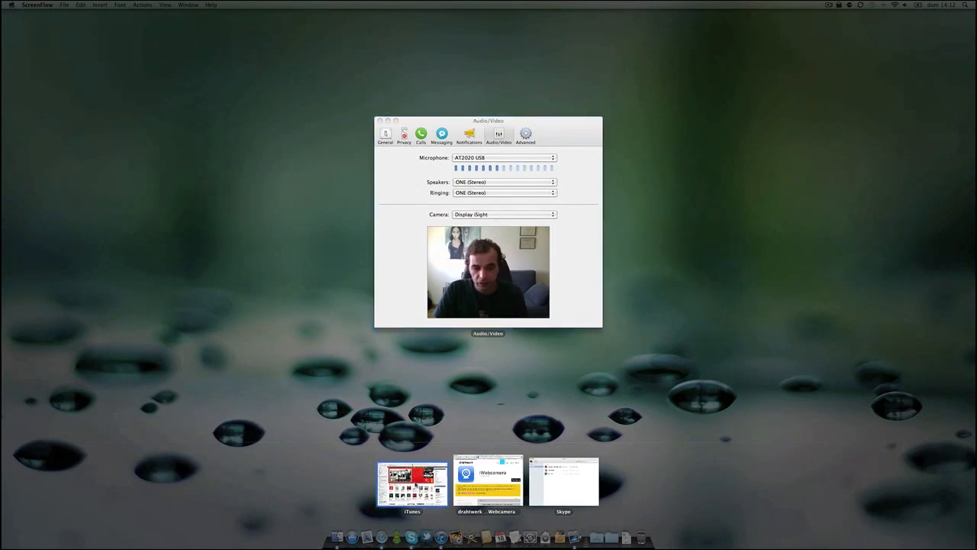
Step: Switch to the drahtwerk iWebcamera Safari page beside Skype's Audio/Video preferences
left_click(484, 481)
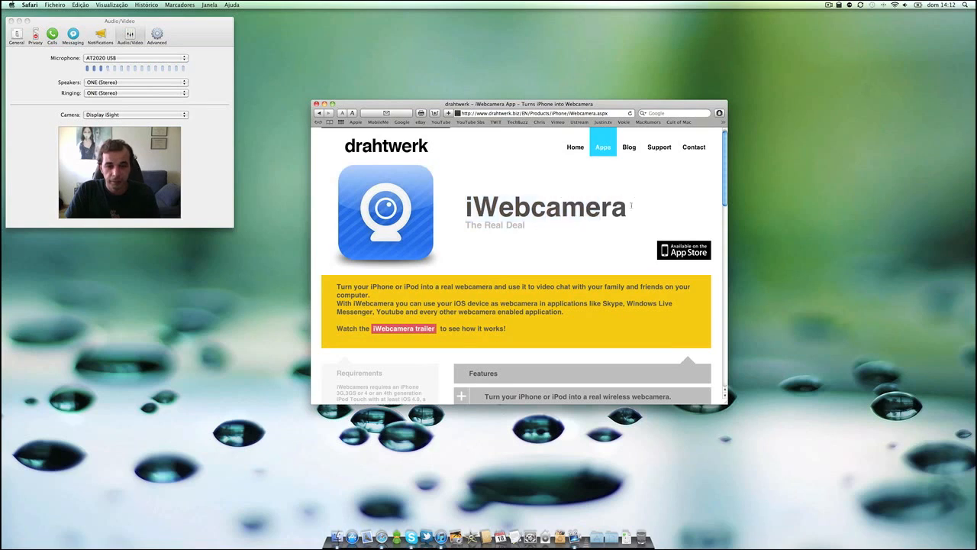
double_click(543, 207)
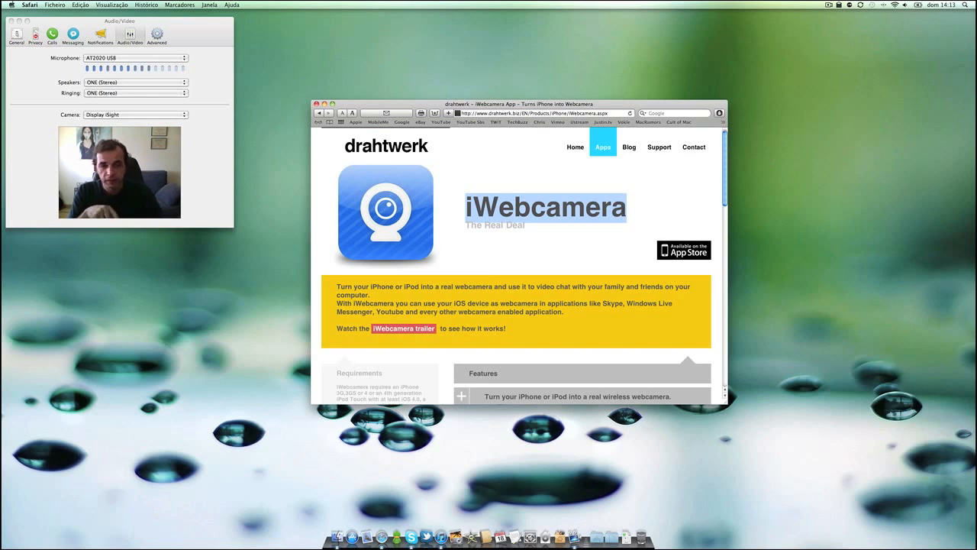
Step: Scroll the iWebcamera page down to the Windows and Mac Drivers download section
scroll("down", 3)
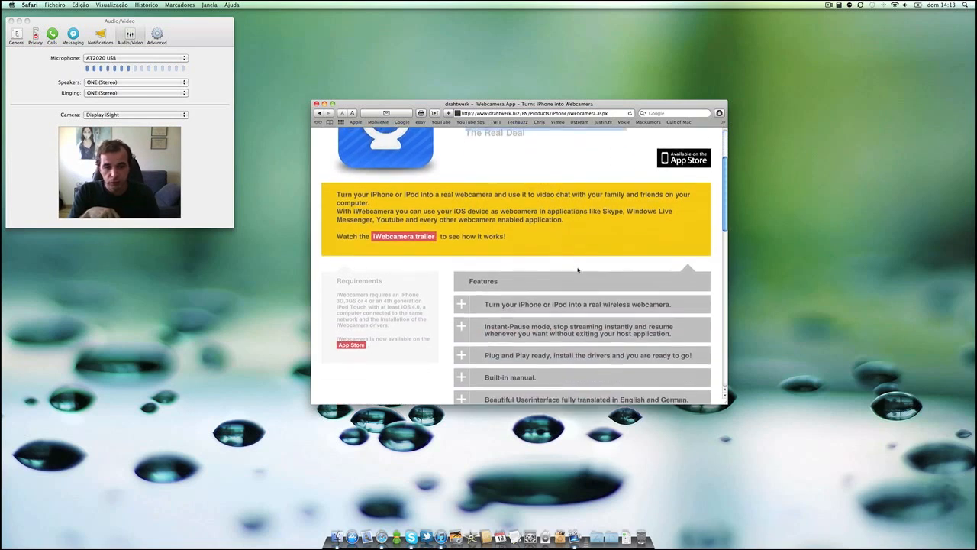
scroll("down", 3)
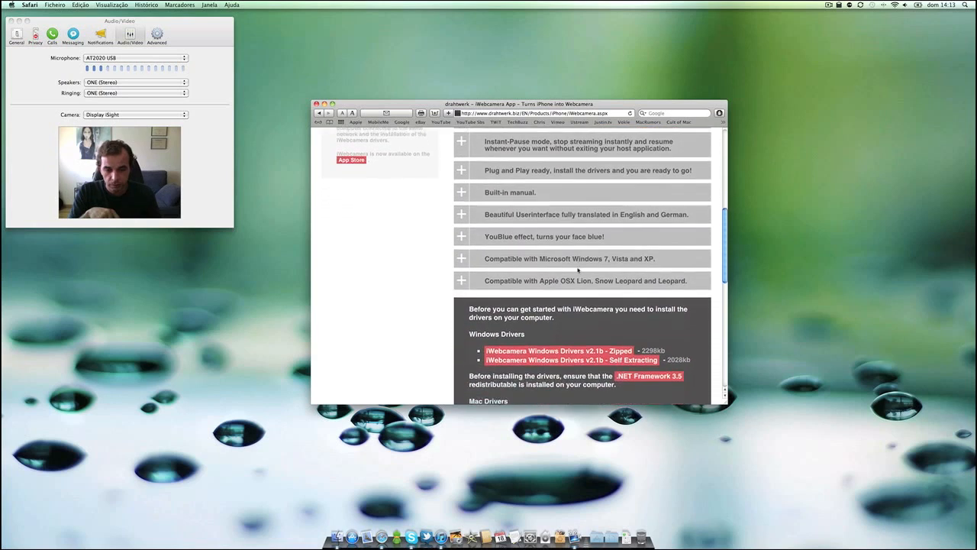
scroll("down", 3)
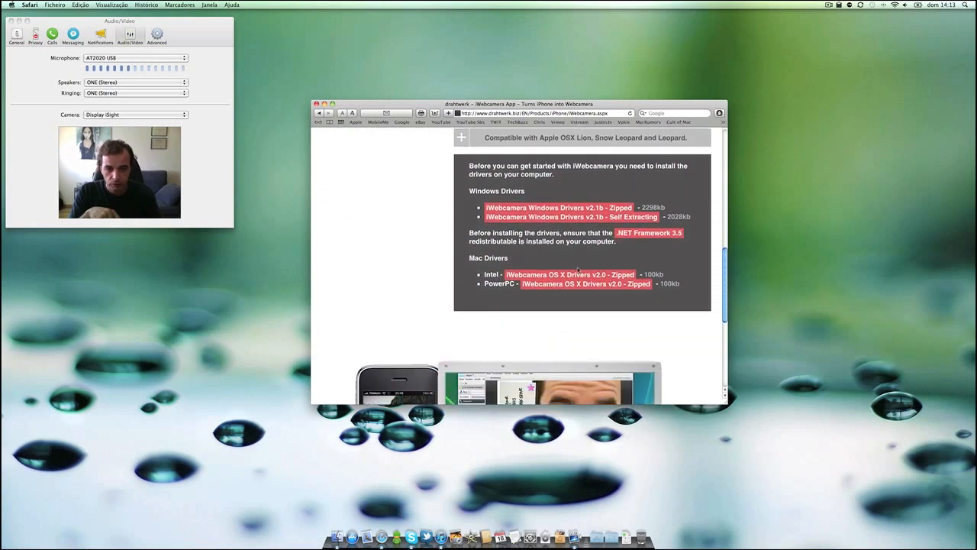
scroll("down", 3)
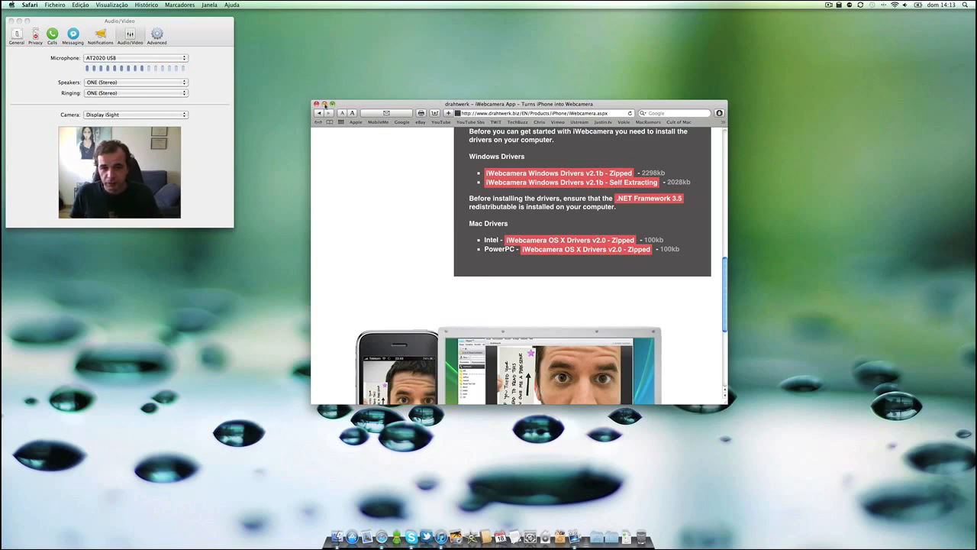
Step: Bring Skype's preferences to the front and drag the window toward the screen centre
left_click(313, 103)
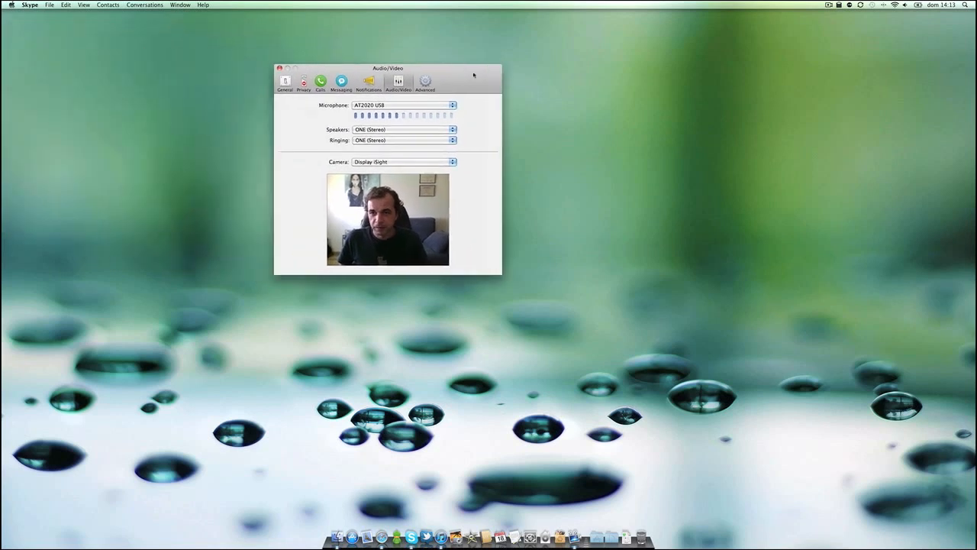
left_click_drag(387, 68, 517, 73)
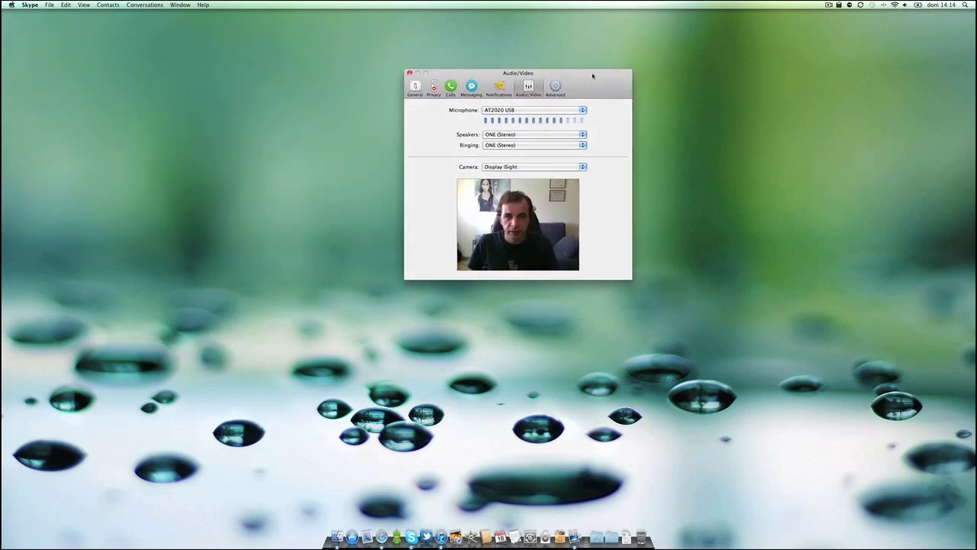
Step: Try Built-in iSight, then set the camera to drahtwerk's iWebcamera
left_click(533, 166)
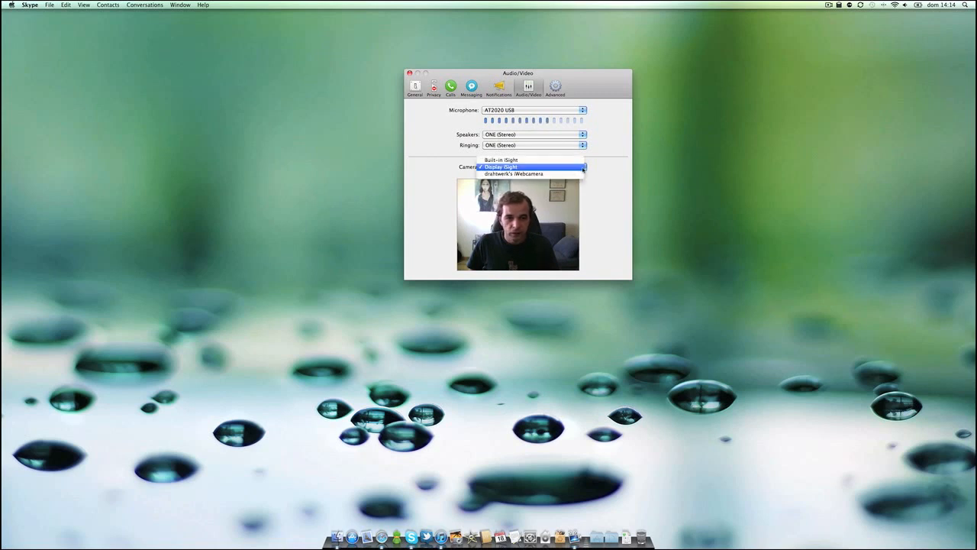
left_click(506, 160)
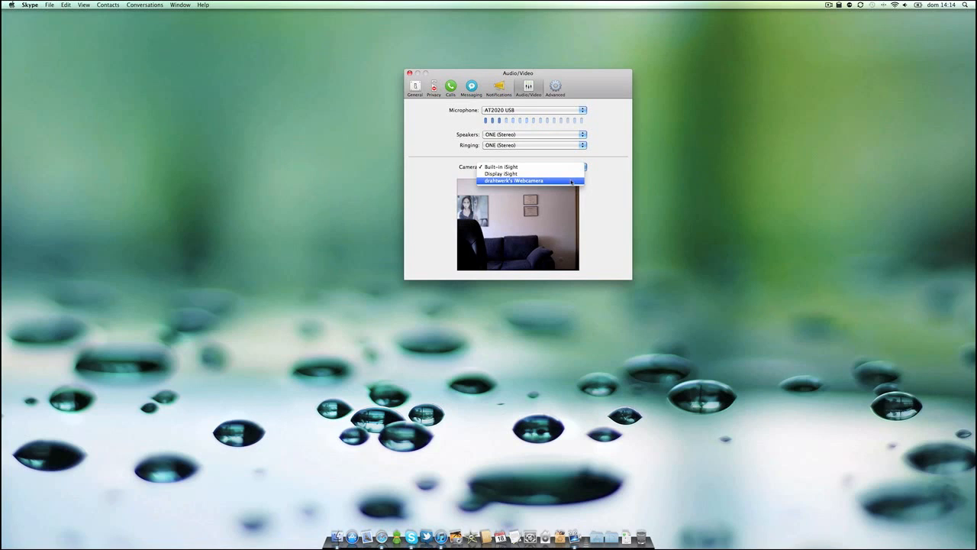
left_click(530, 181)
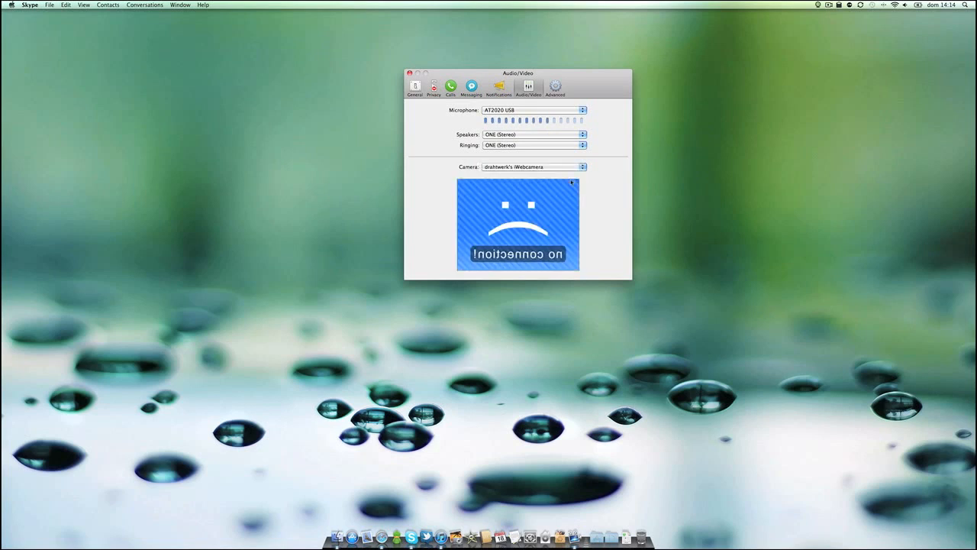